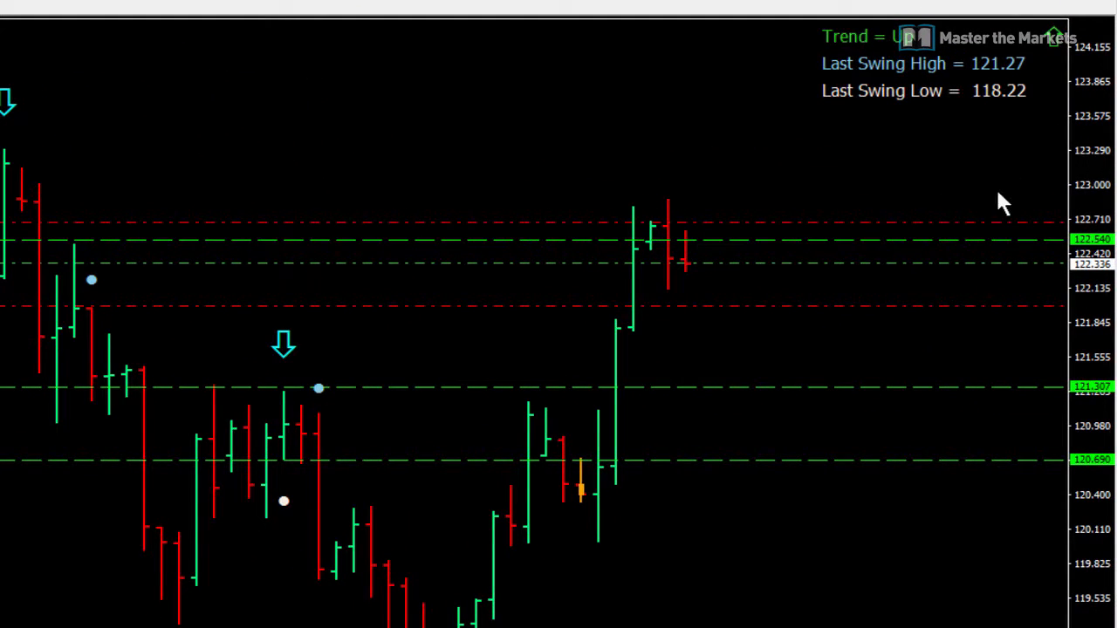
mouse_move(746, 181)
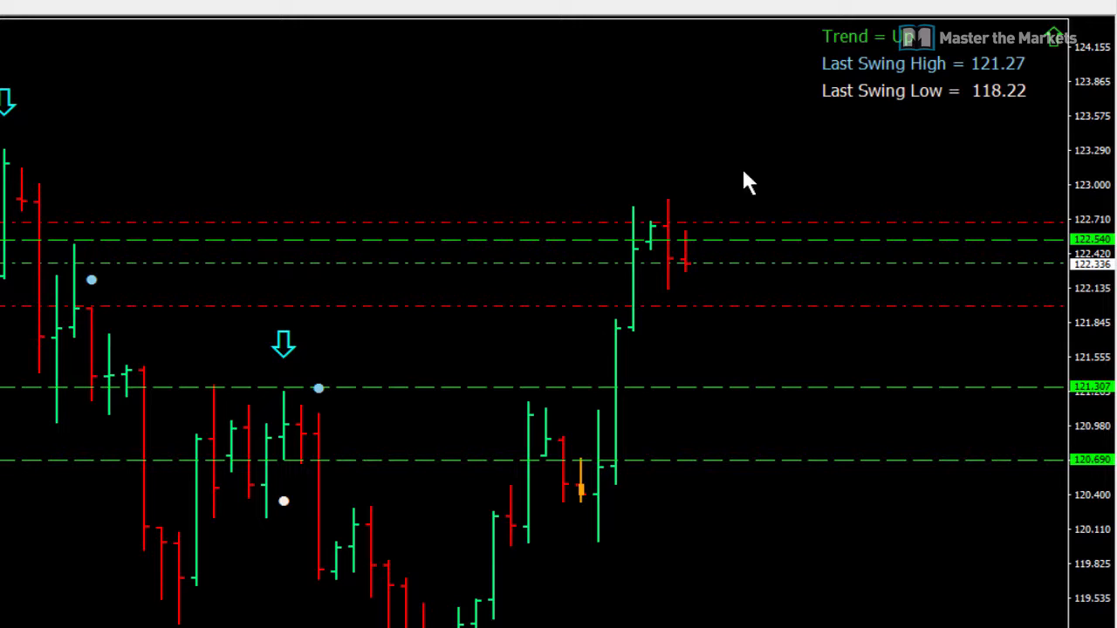
mouse_move(746, 393)
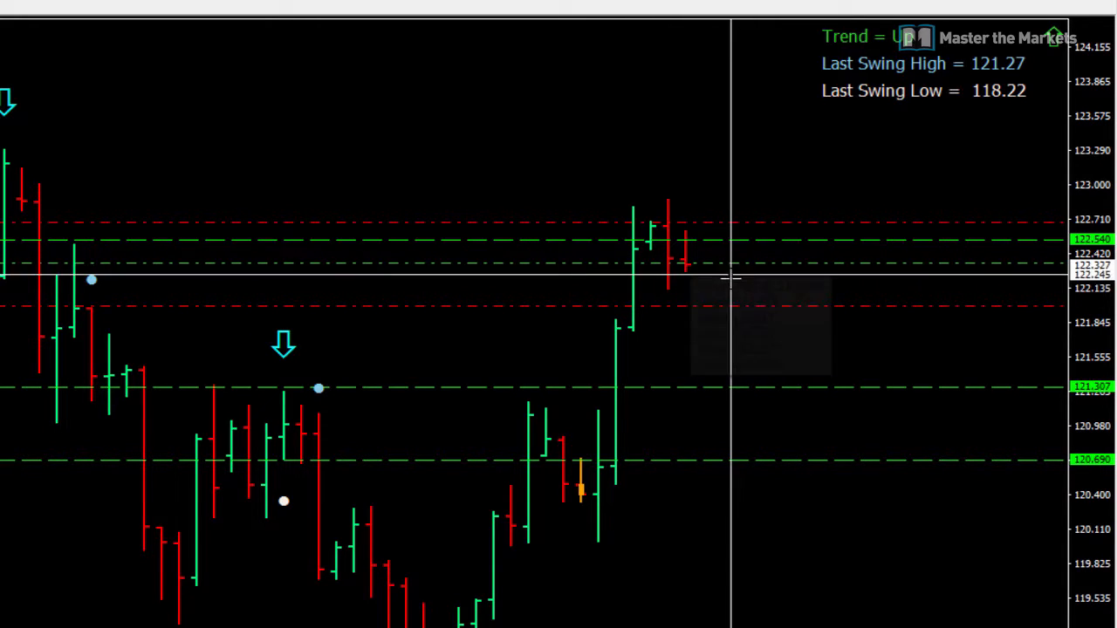
mouse_move(711, 427)
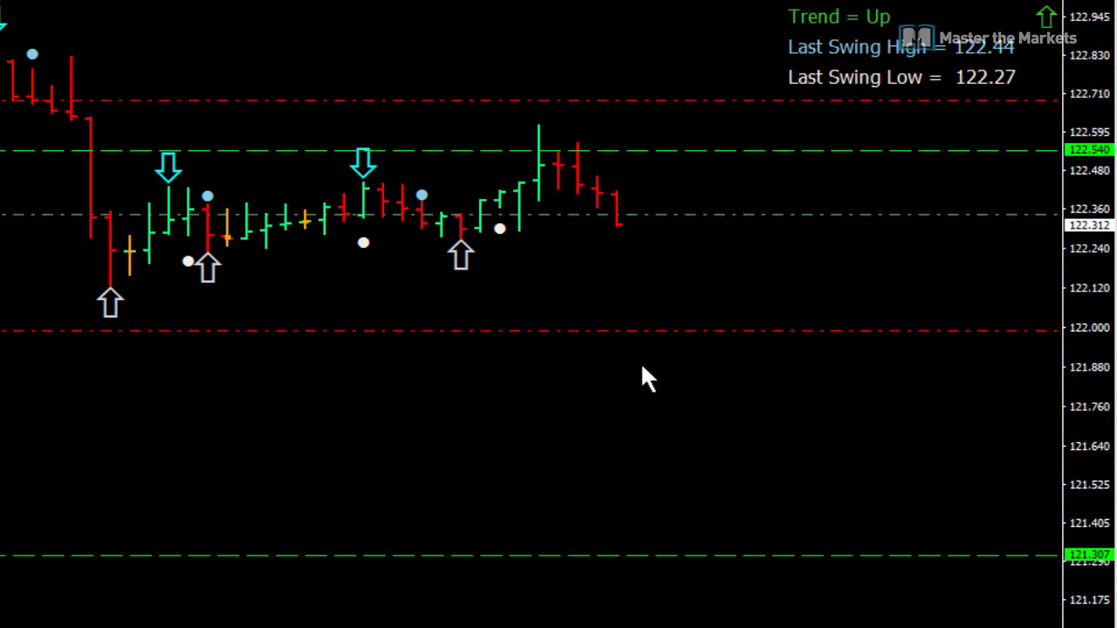
mouse_move(428, 258)
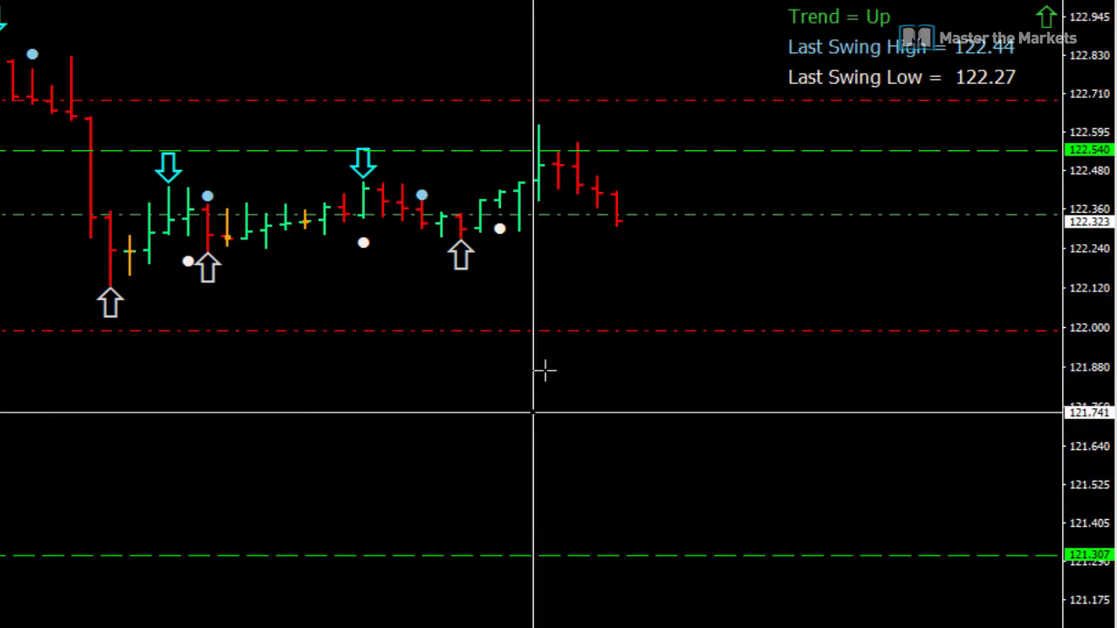
mouse_move(692, 579)
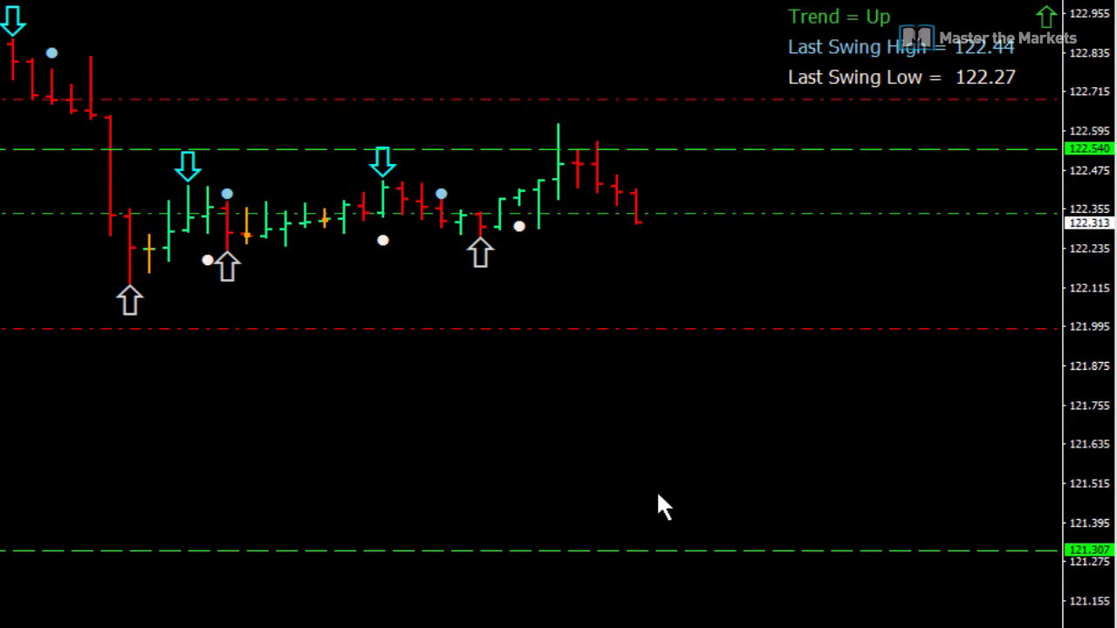
mouse_move(388, 170)
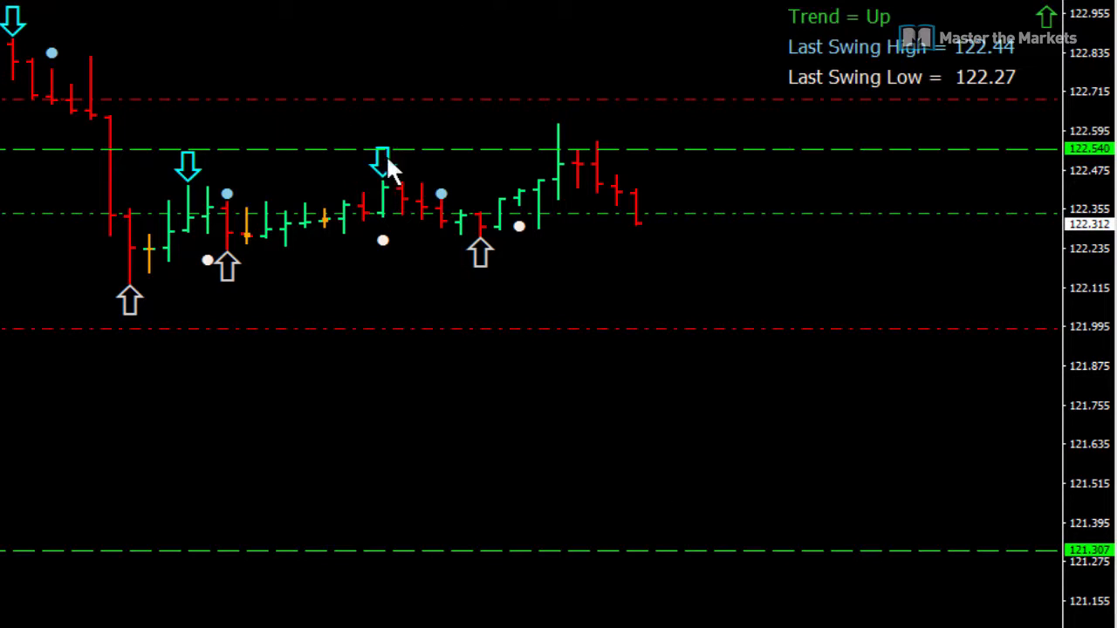
mouse_move(571, 213)
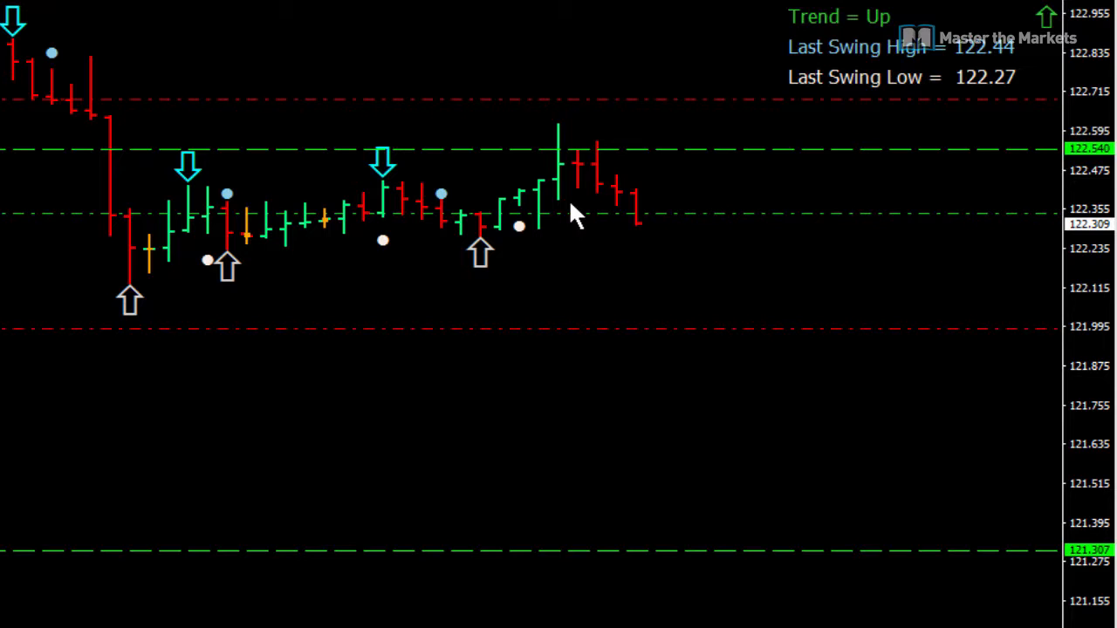
Step: Read the potential profit on the EURUSD chart's take-profit line
drag(473, 229, 561, 106)
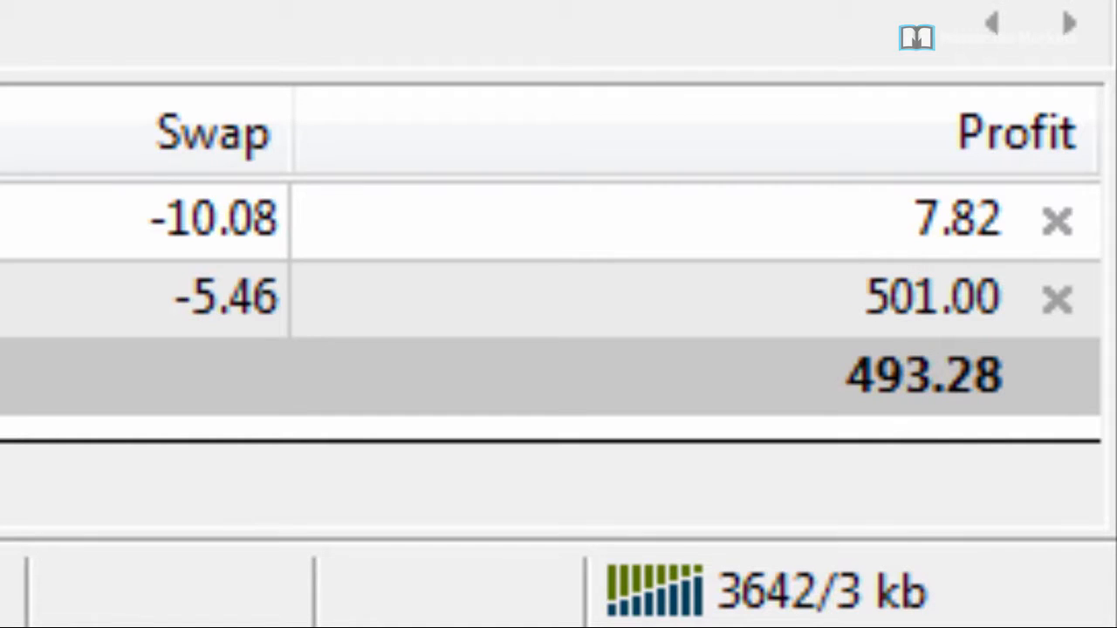
mouse_move(598, 428)
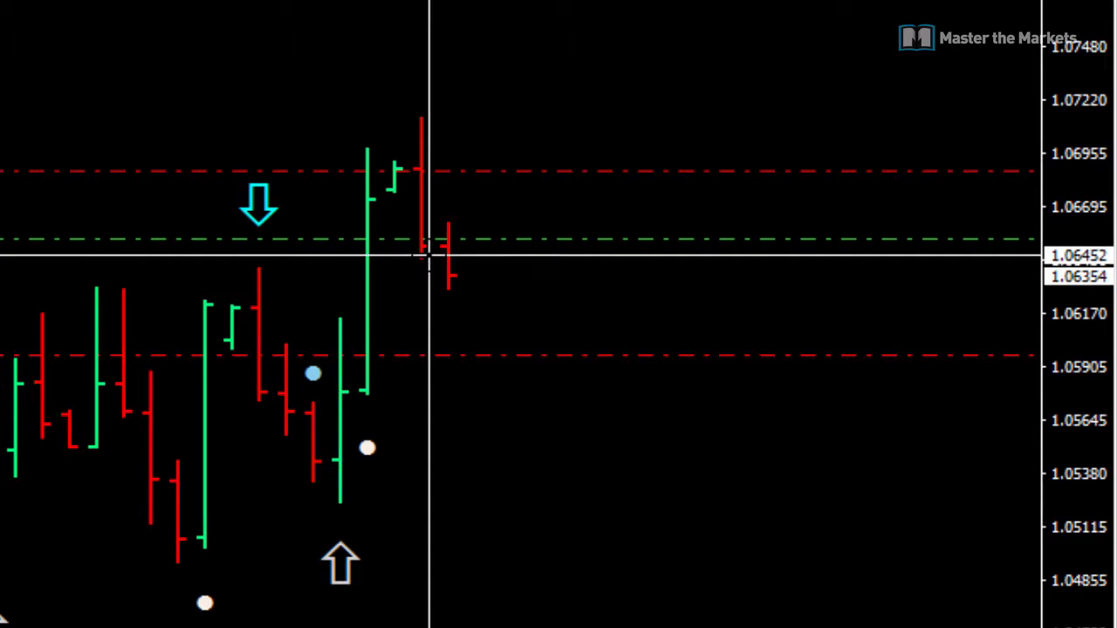
mouse_move(425, 230)
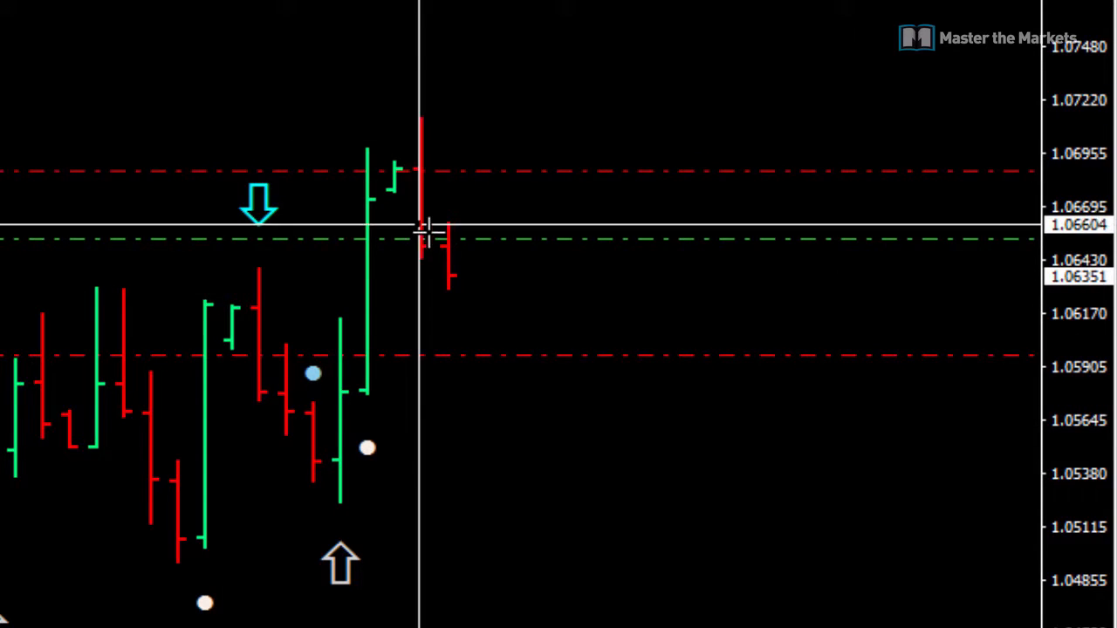
mouse_move(511, 366)
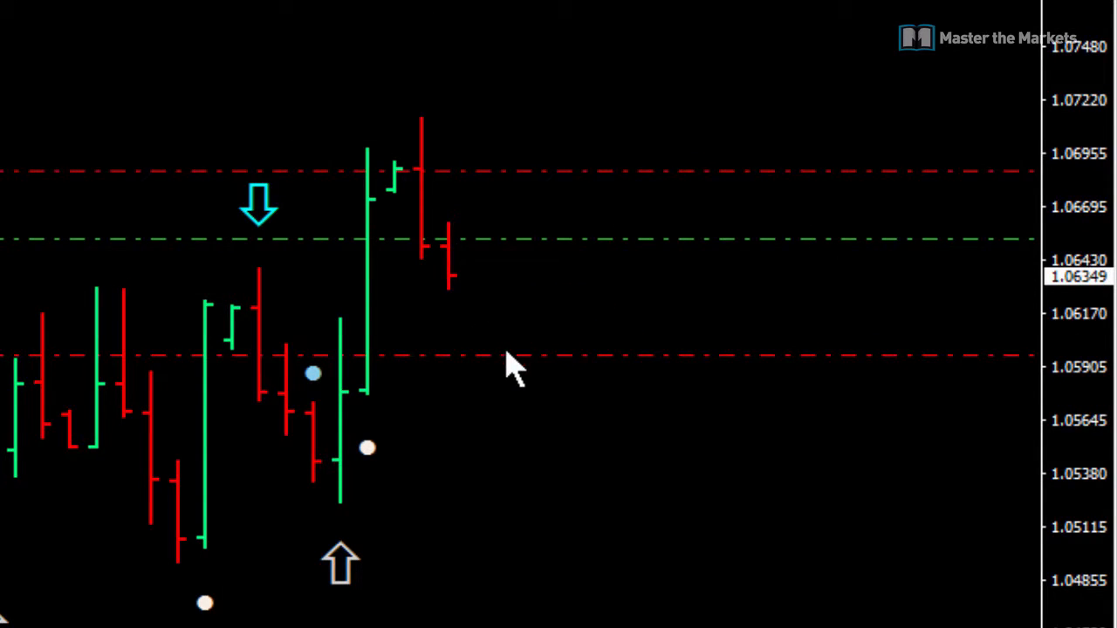
mouse_move(513, 362)
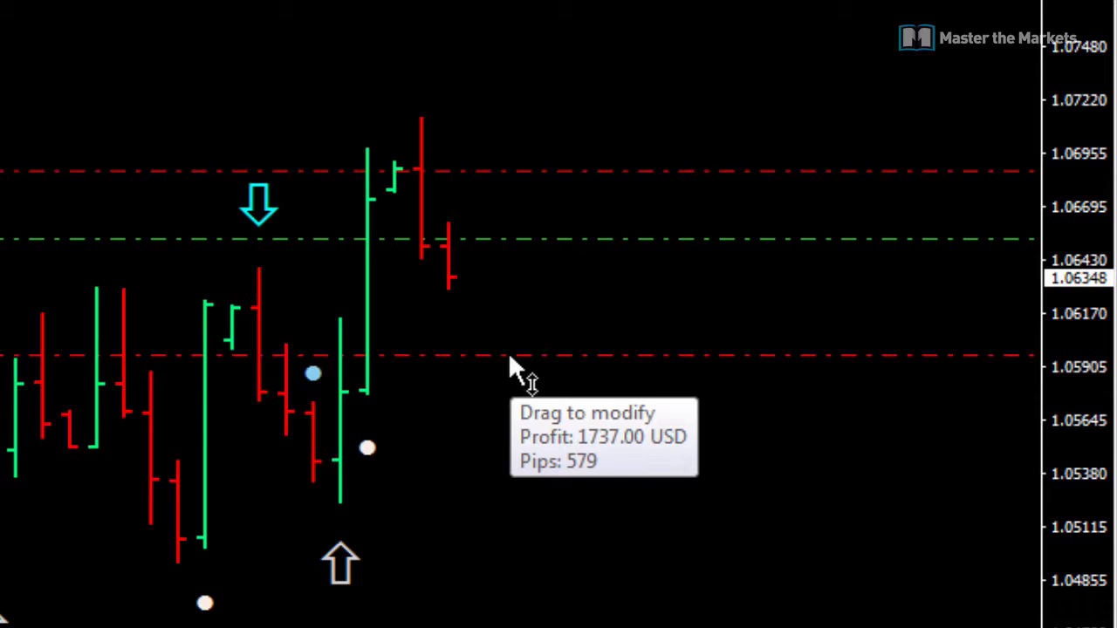
mouse_move(596, 534)
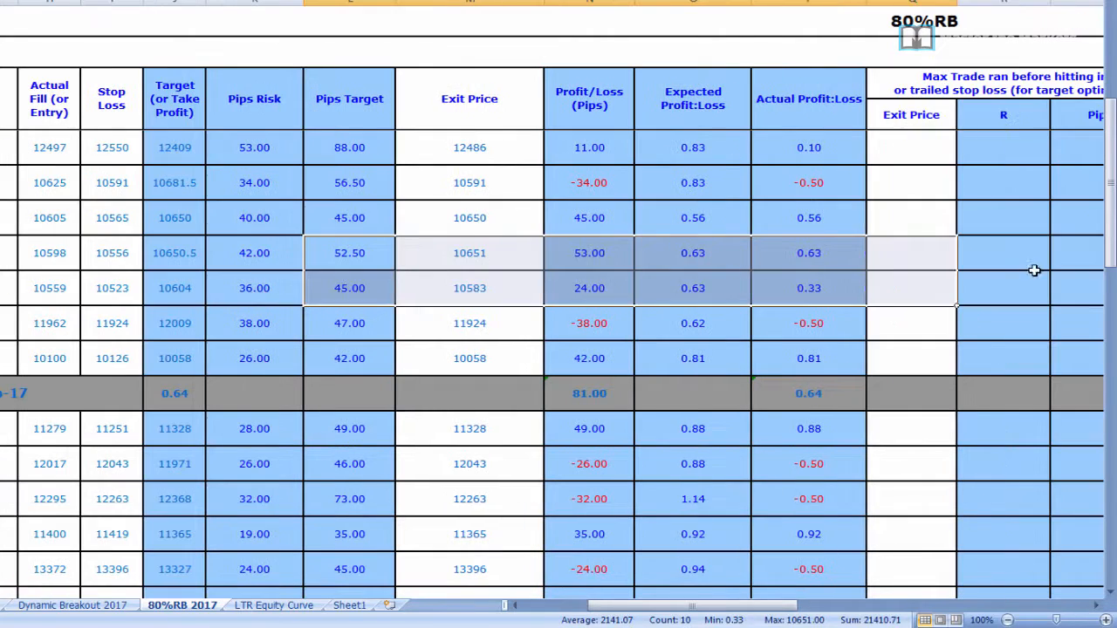
Step: Locate the first March short's empty exit price and its profit/loss cell
click(692, 252)
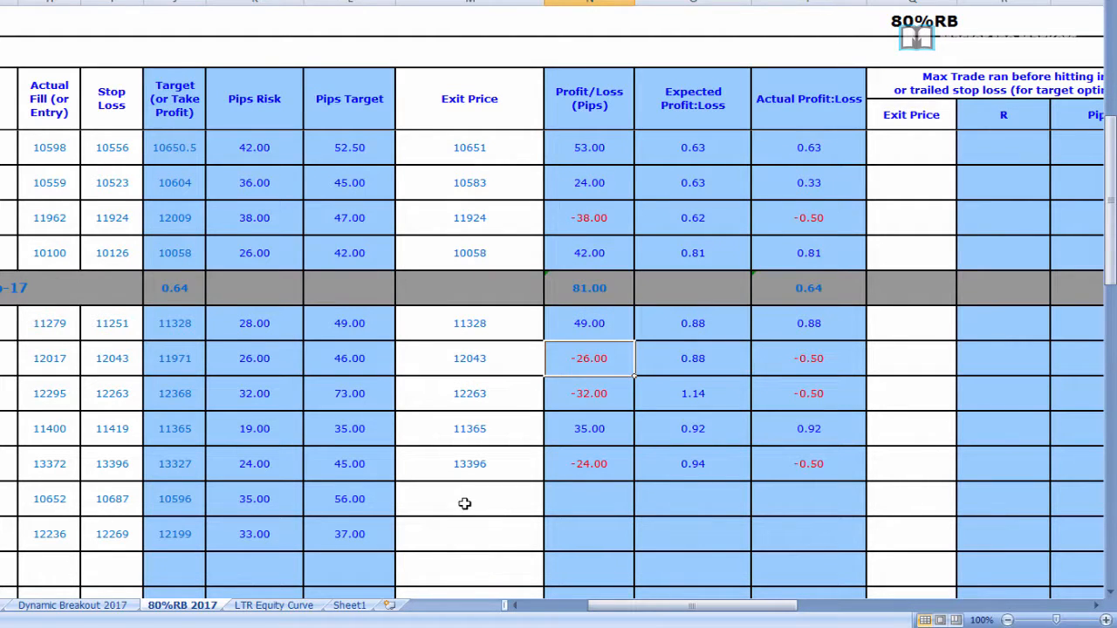
click(470, 499)
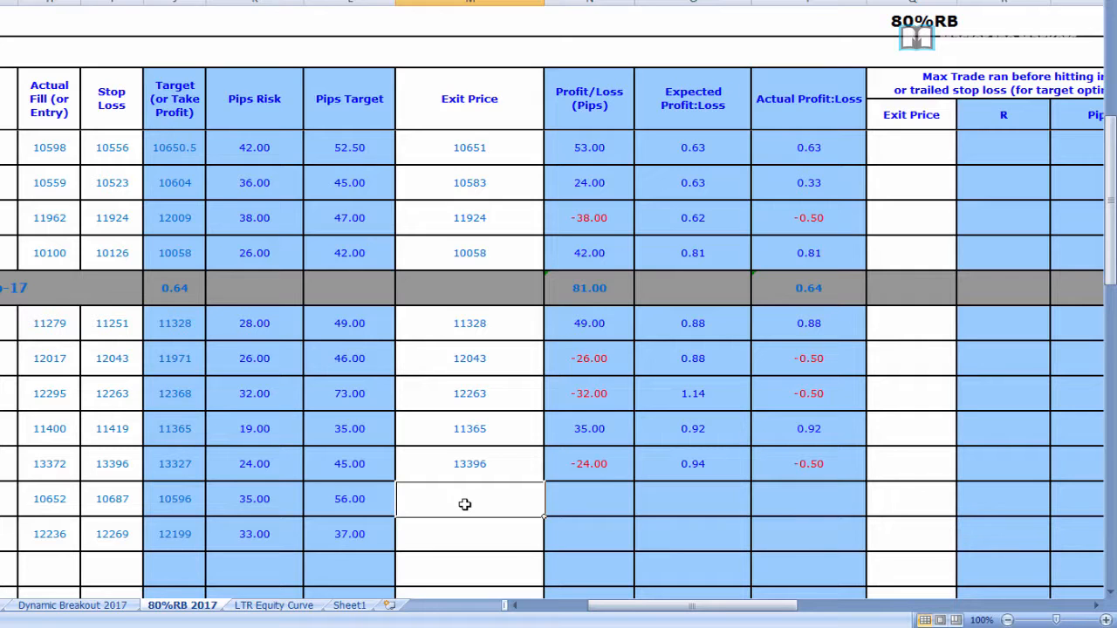
mouse_move(239, 397)
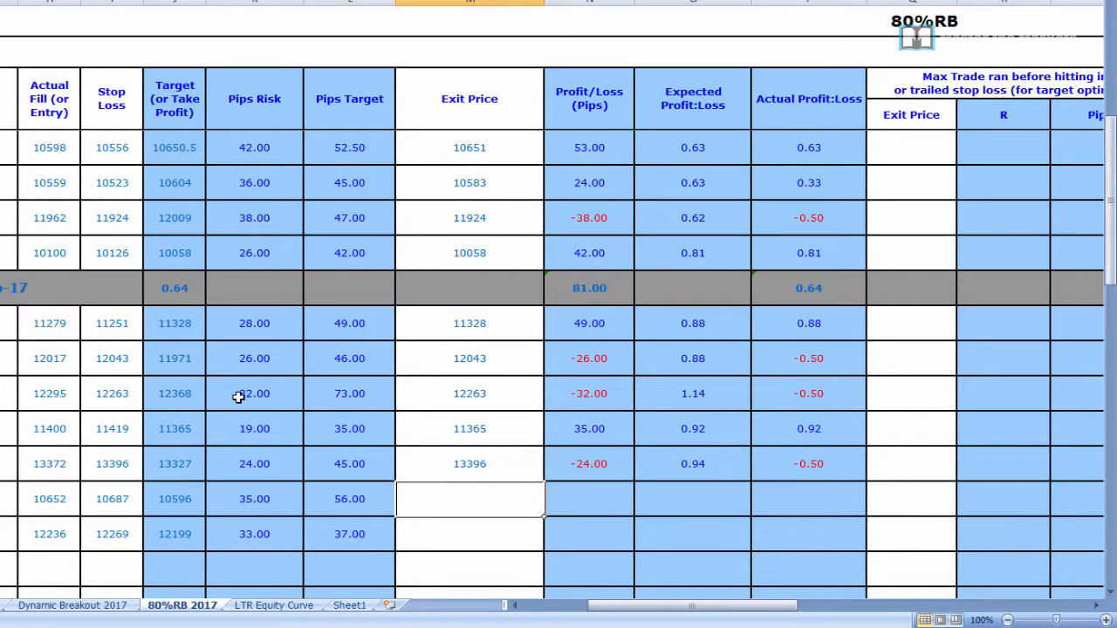
click(589, 498)
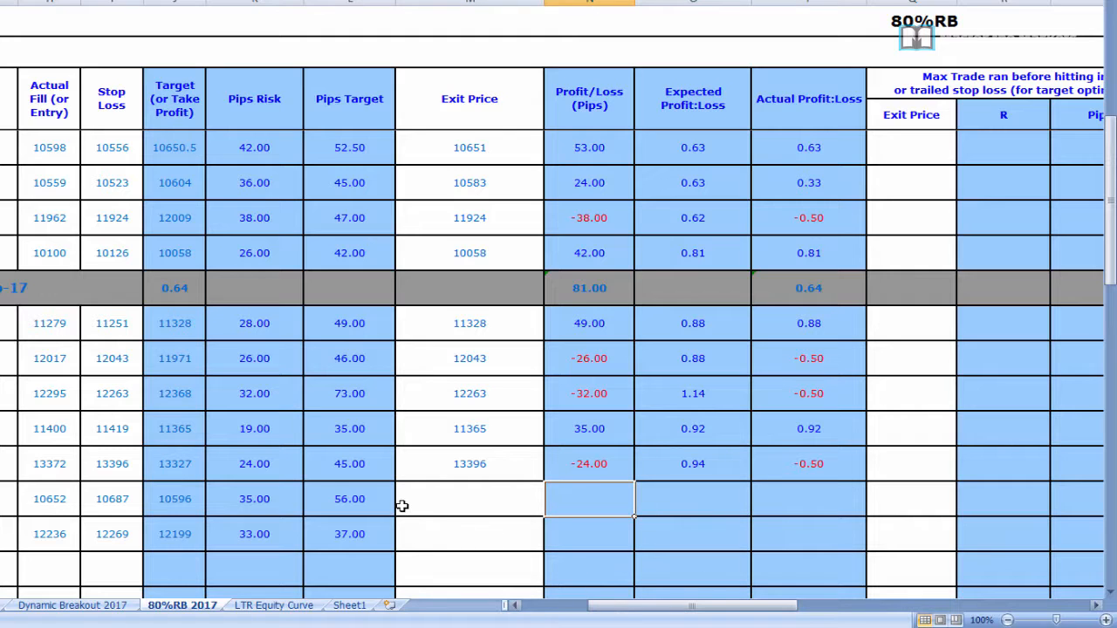
scroll(down, 3)
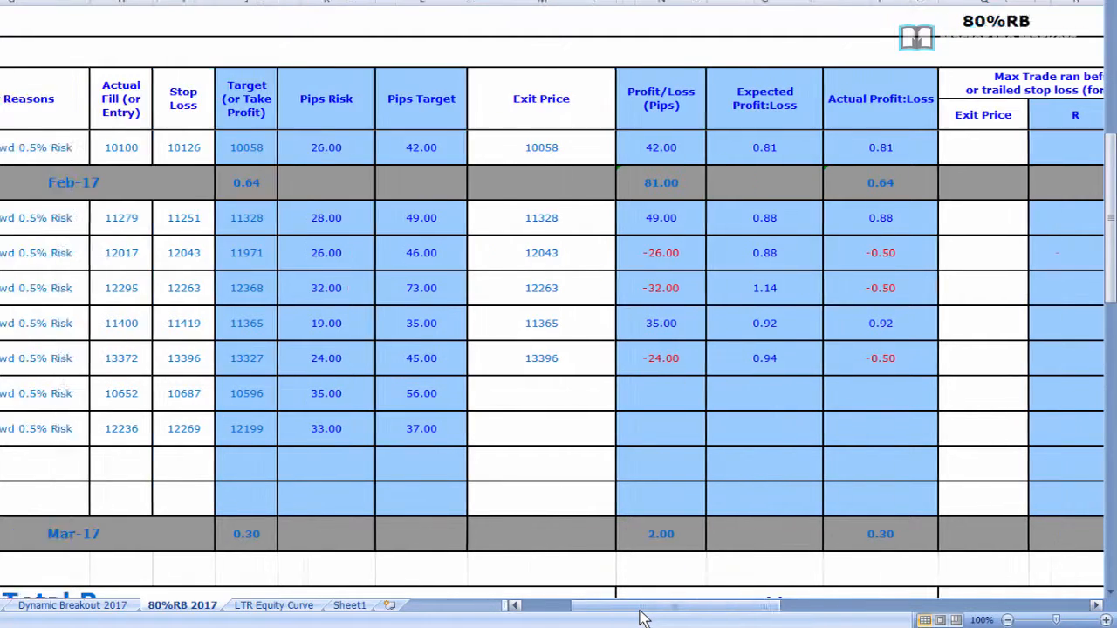
Step: Select the second March short's empty exit price and profit/loss cells
scroll(left, 3)
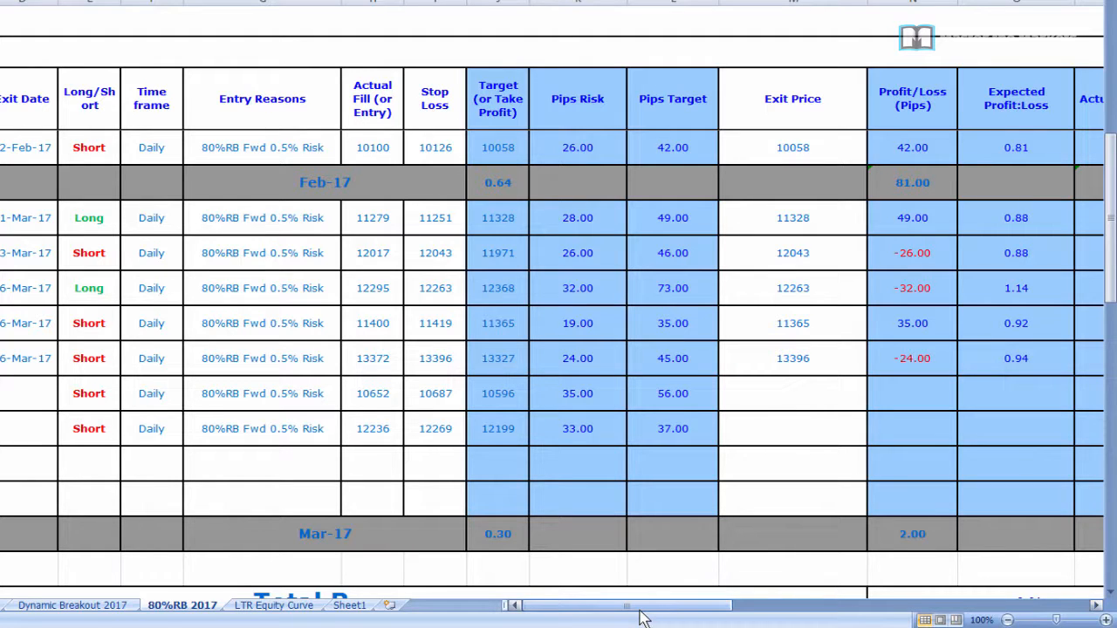
click(793, 428)
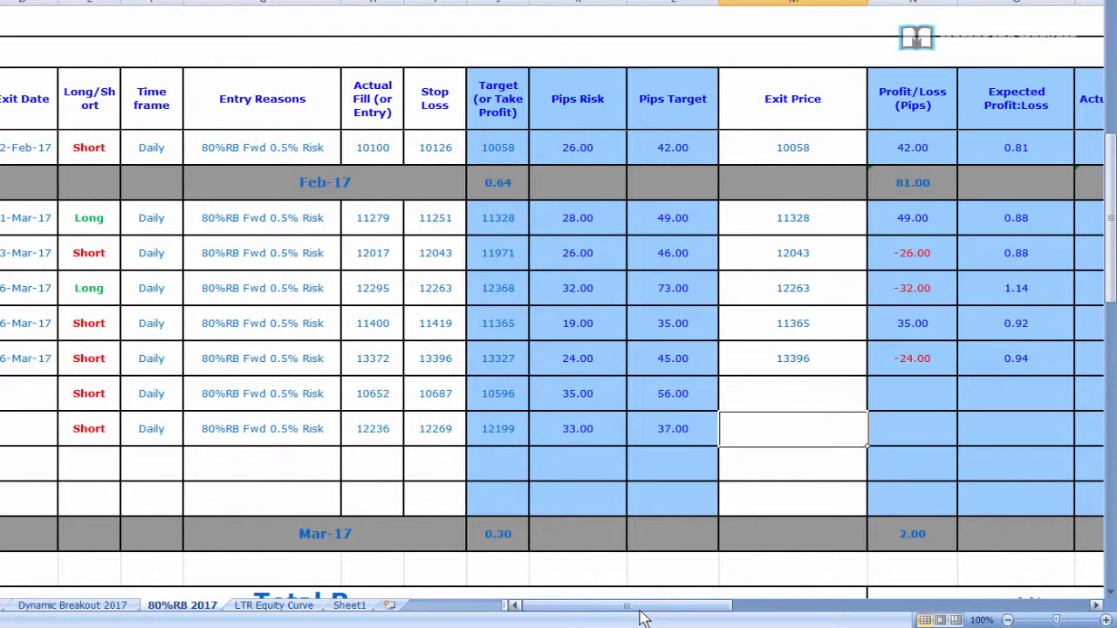
scroll(right, 3)
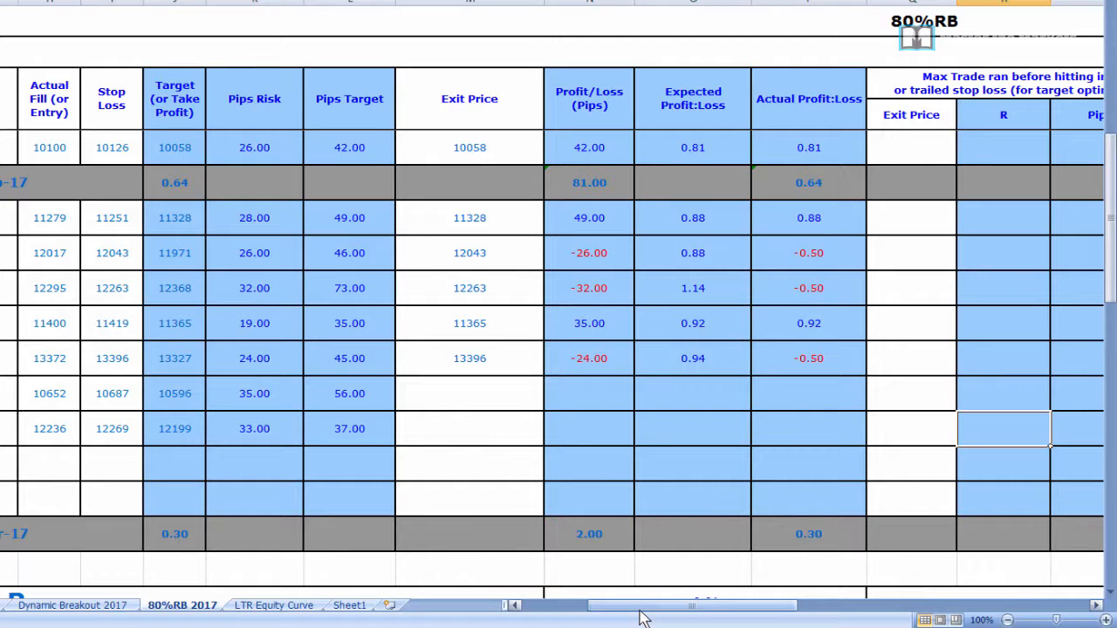
click(589, 428)
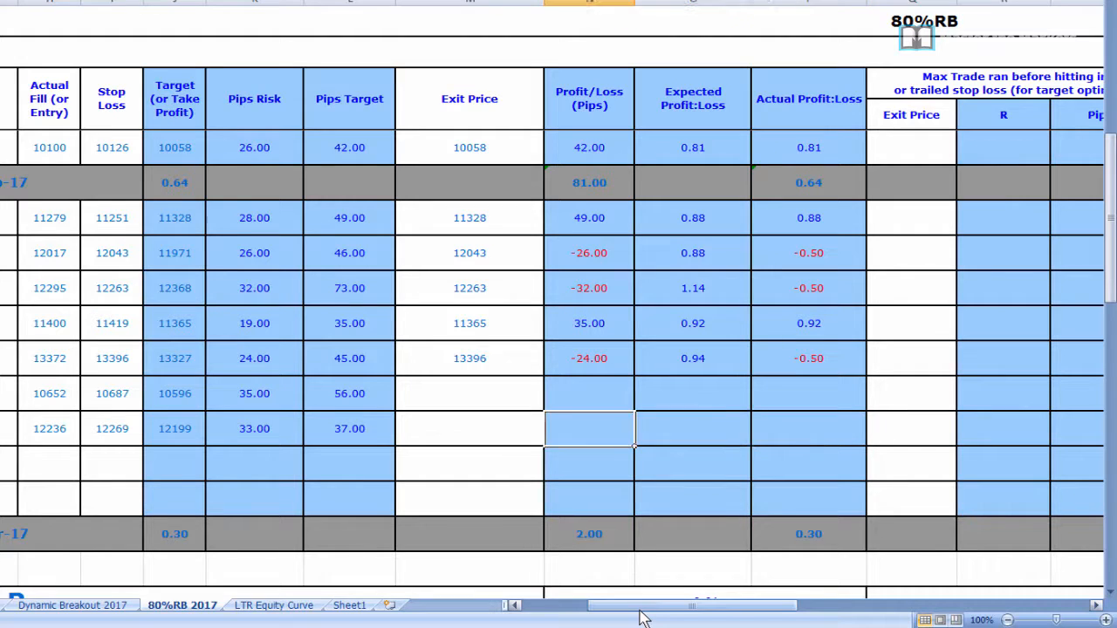
click(111, 429)
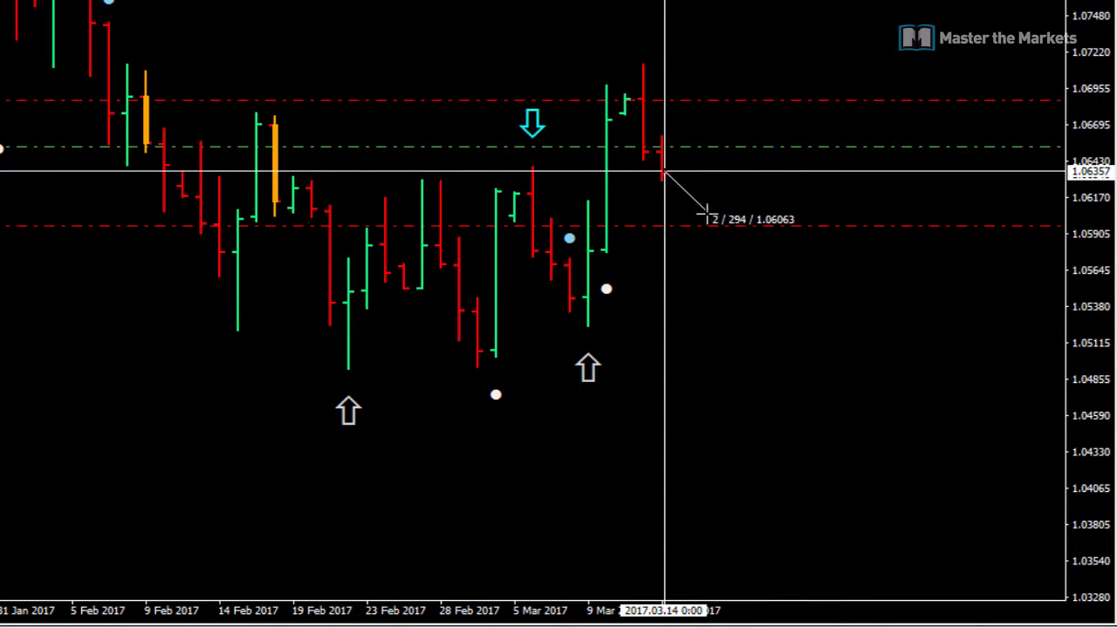
mouse_move(698, 566)
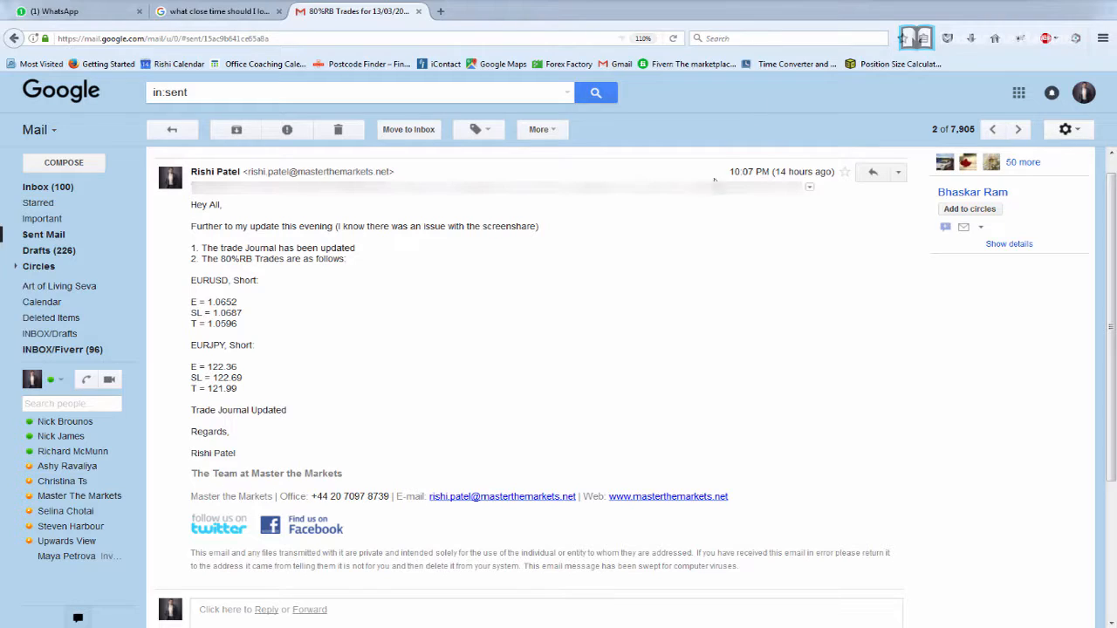
mouse_move(170, 260)
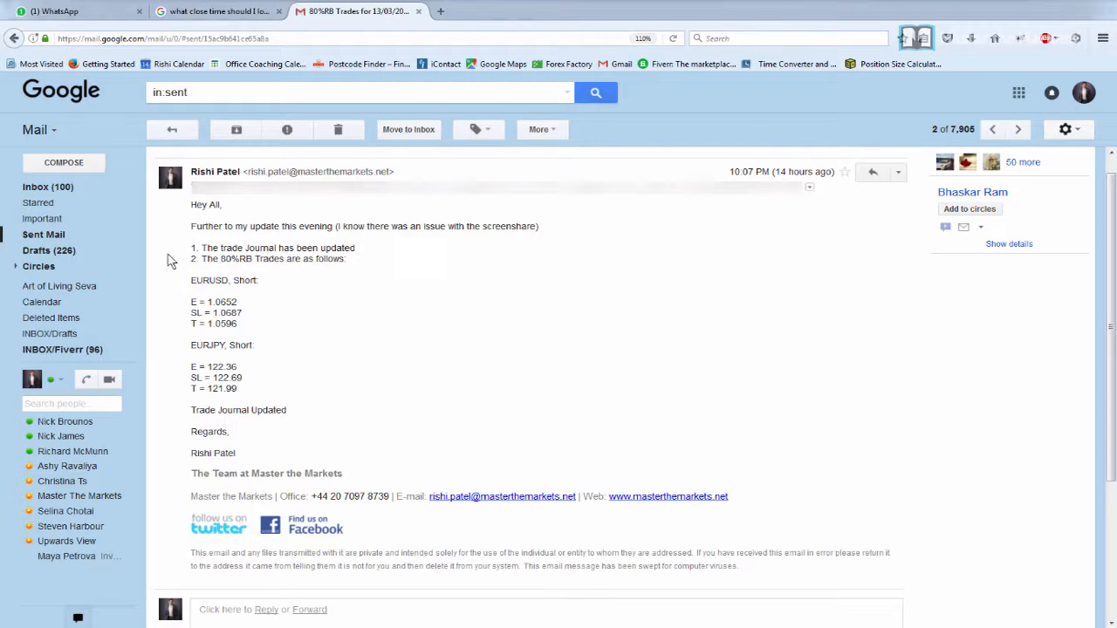
mouse_move(282, 401)
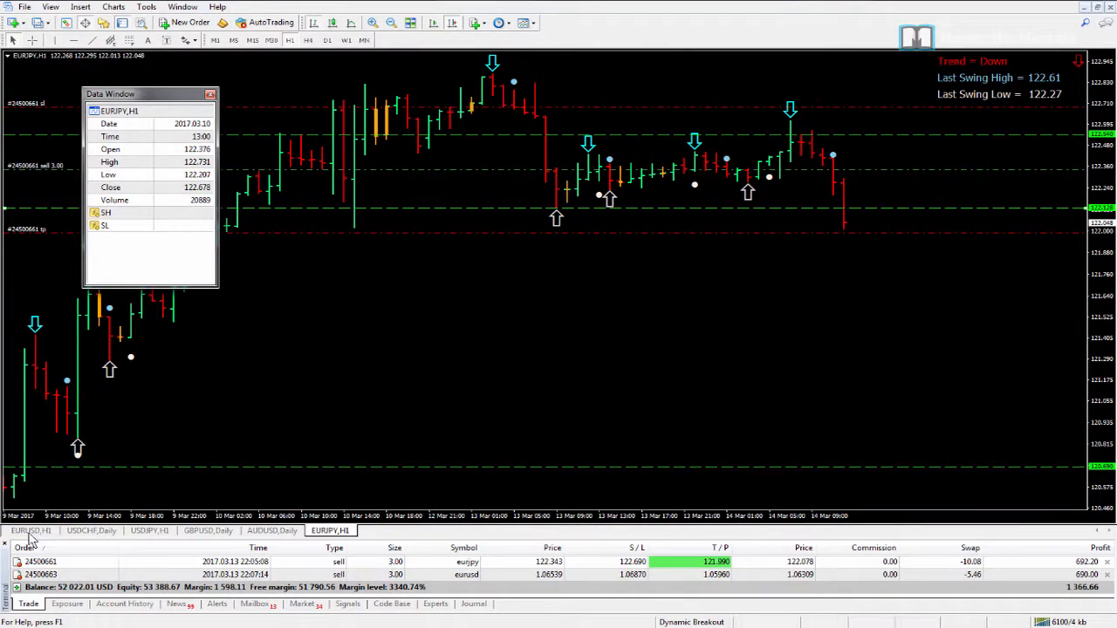
Step: Show the EURUSD,Daily chart and the Terminal's Exposure view, confirming no open positions
click(31, 530)
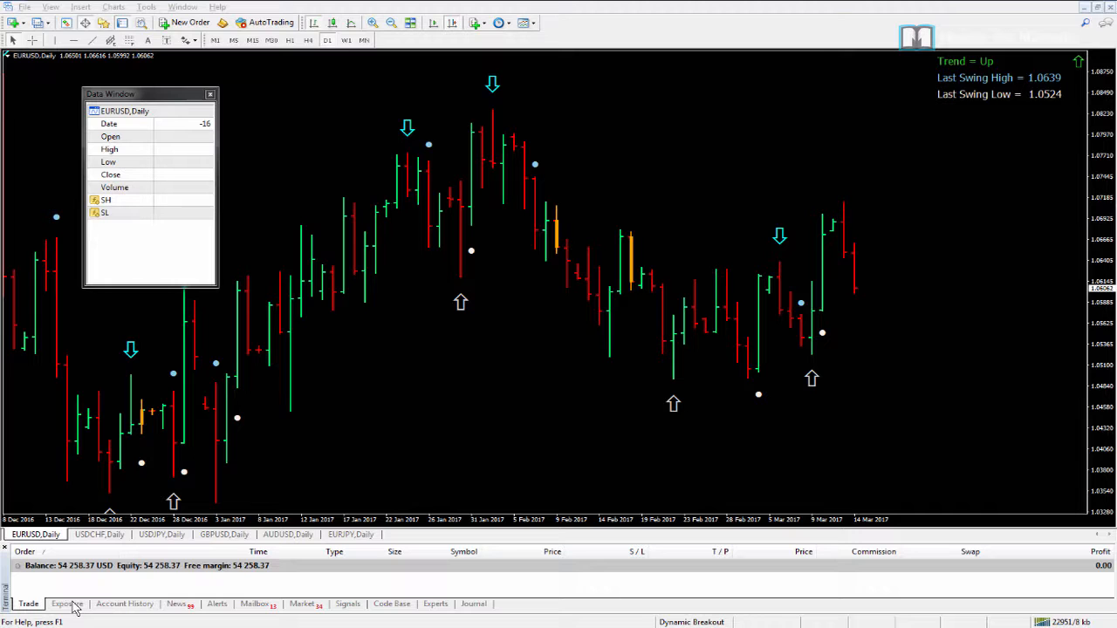
click(66, 603)
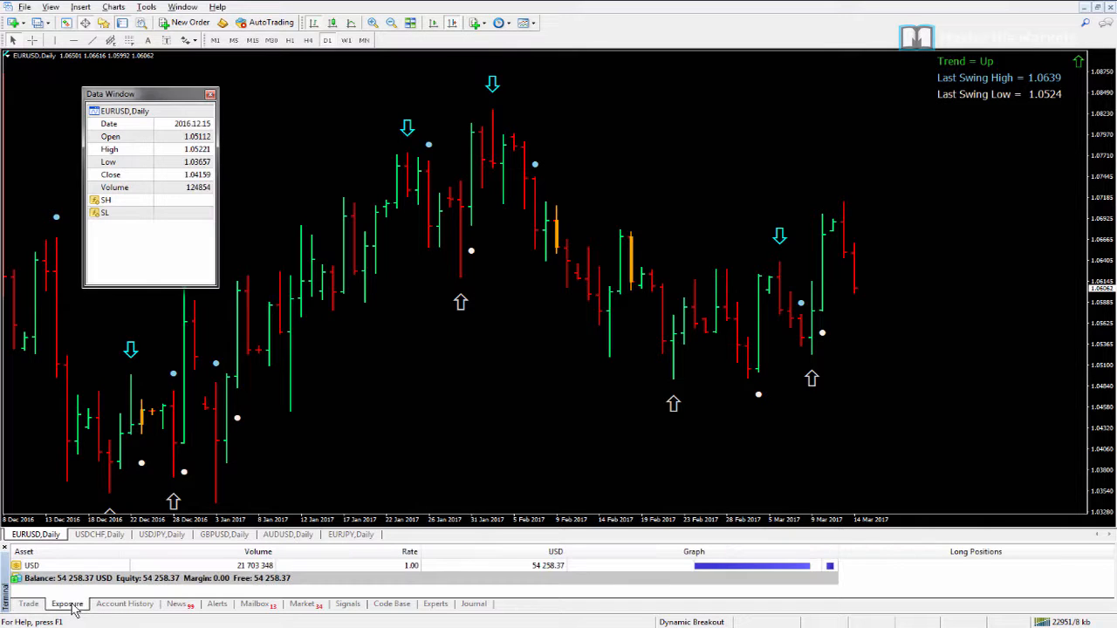
click(124, 603)
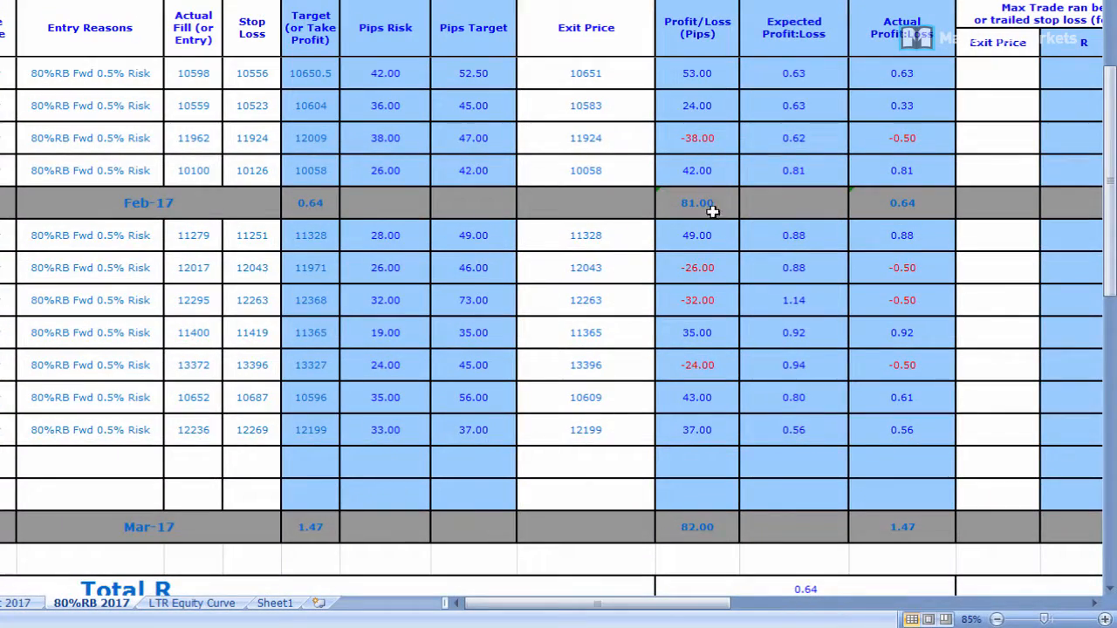
Step: Total the eight profit/loss pip results from February's last trade, reaching 124 pips
click(696, 170)
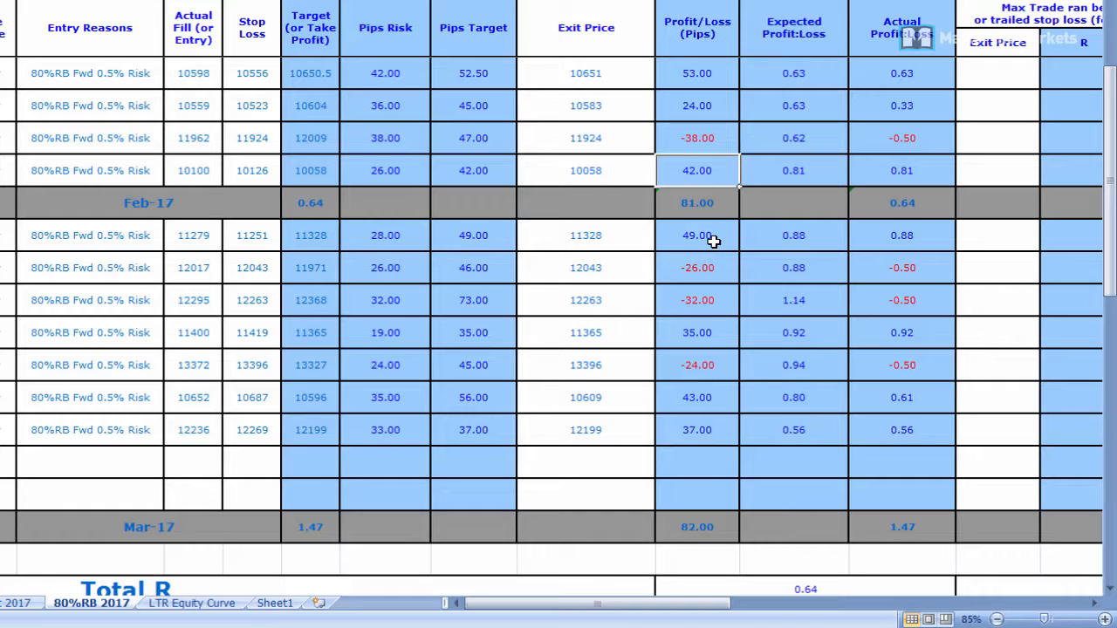
drag(696, 235, 696, 429)
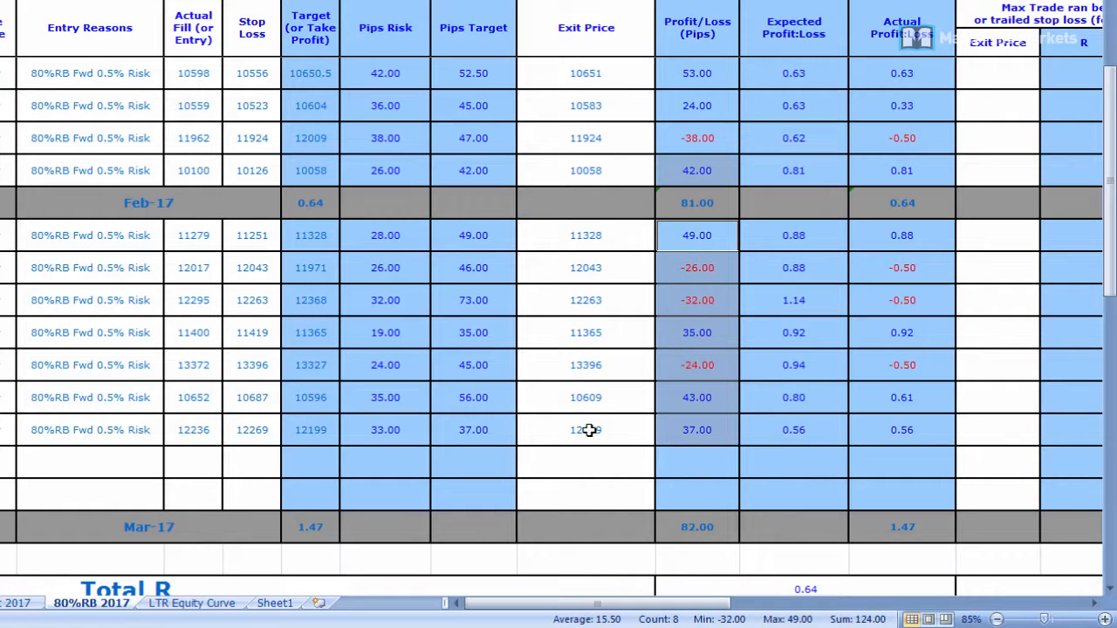